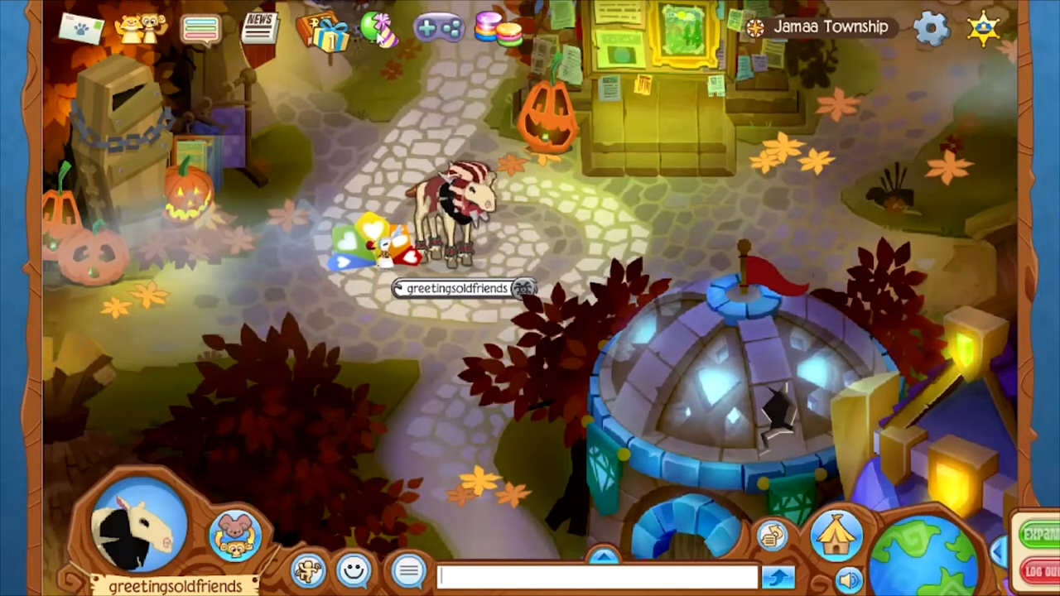
left_click(378, 27)
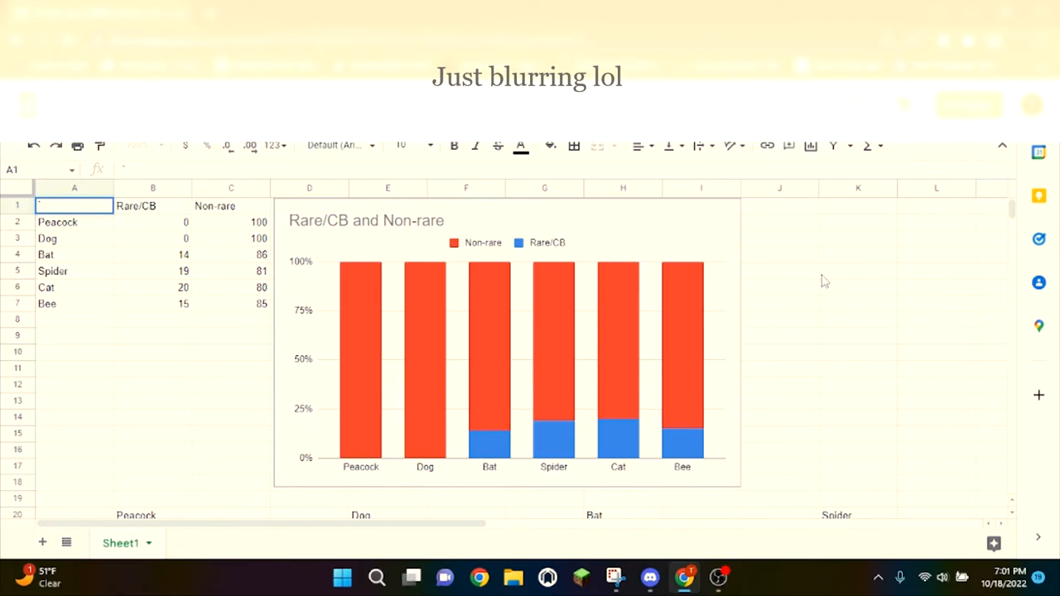
mouse_move(795, 231)
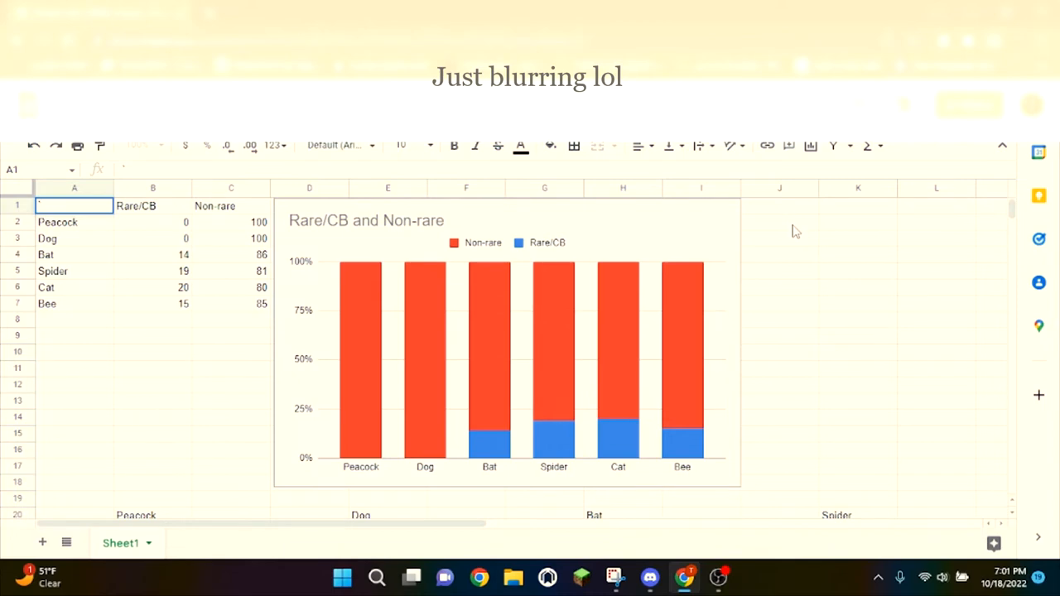
left_click(779, 222)
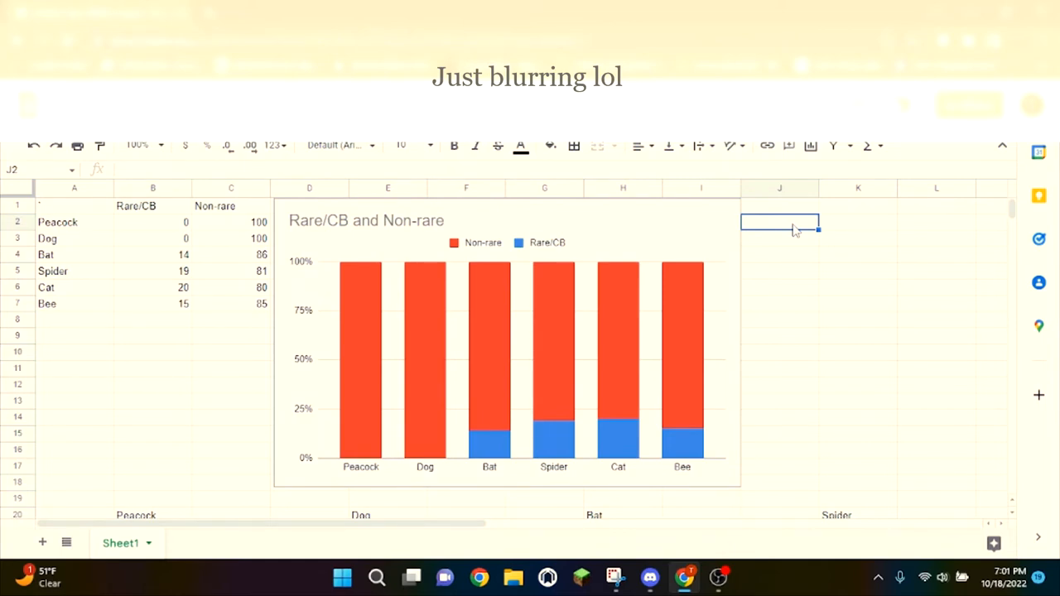
mouse_move(846, 358)
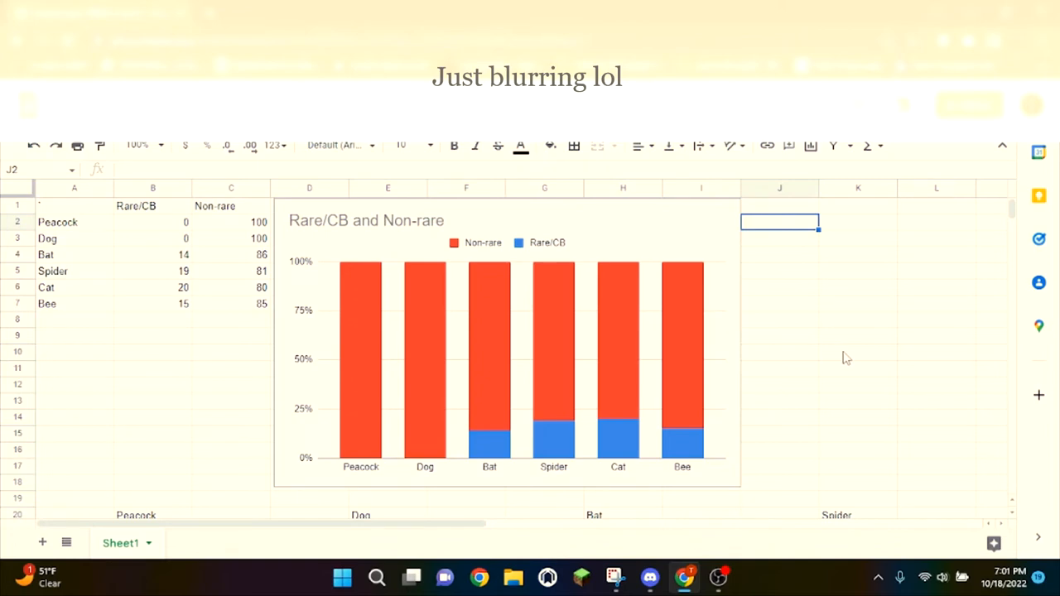
scroll("down", 3)
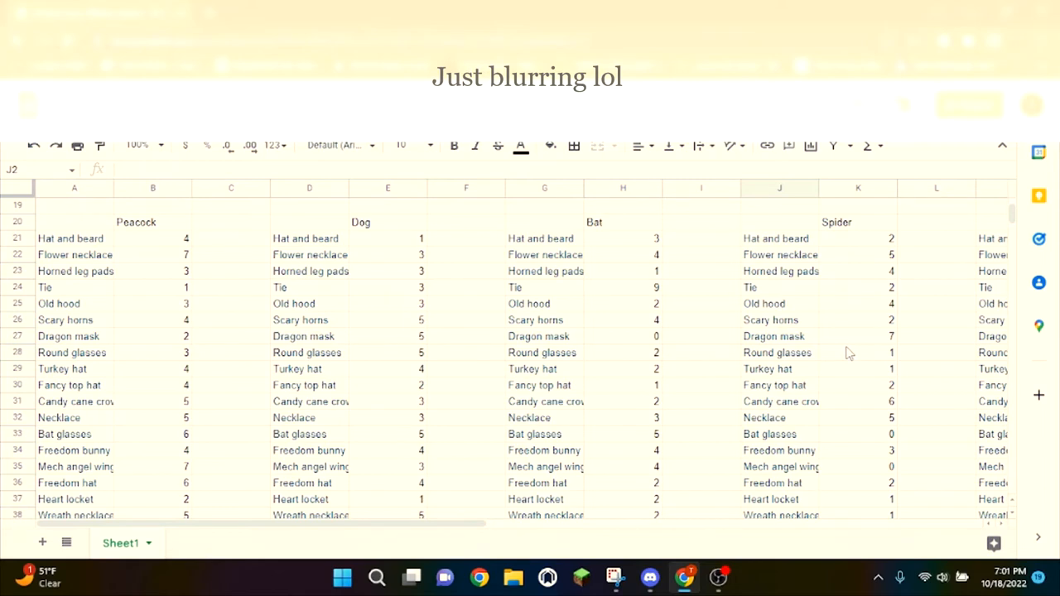
scroll("down", 3)
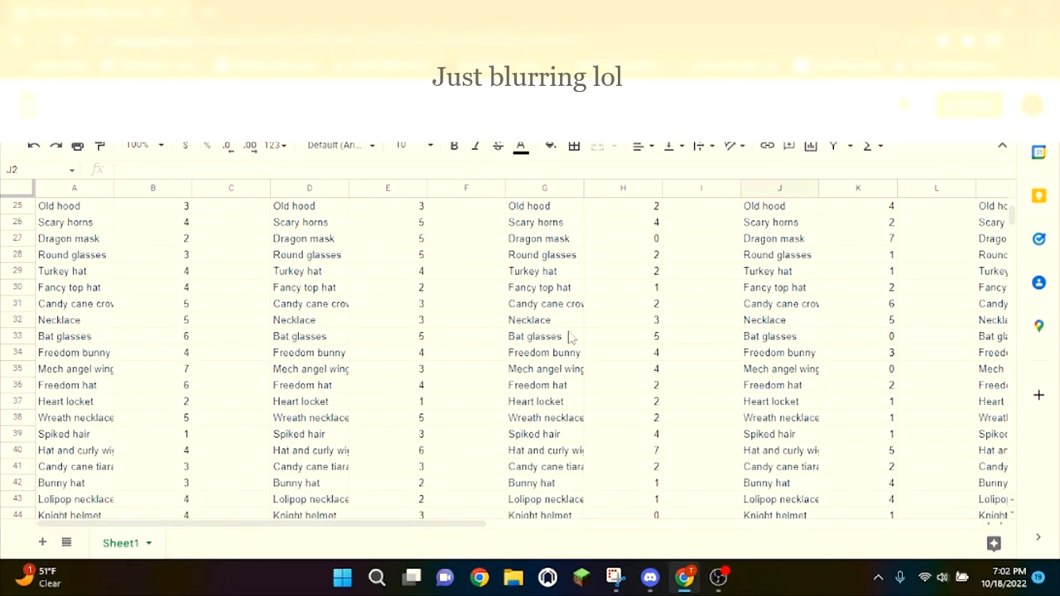
scroll("down", 3)
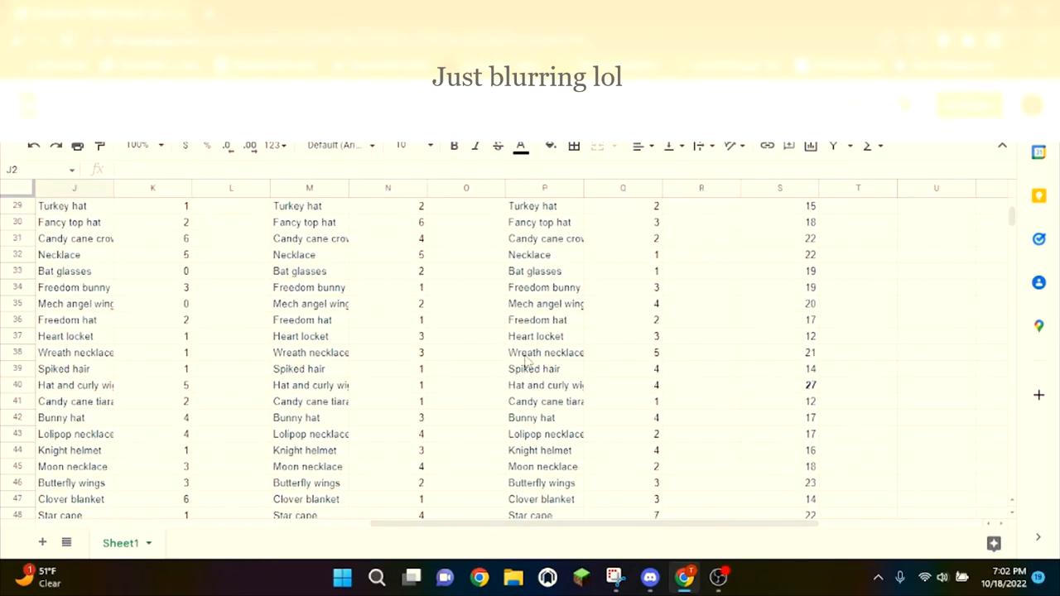
scroll("down", 3)
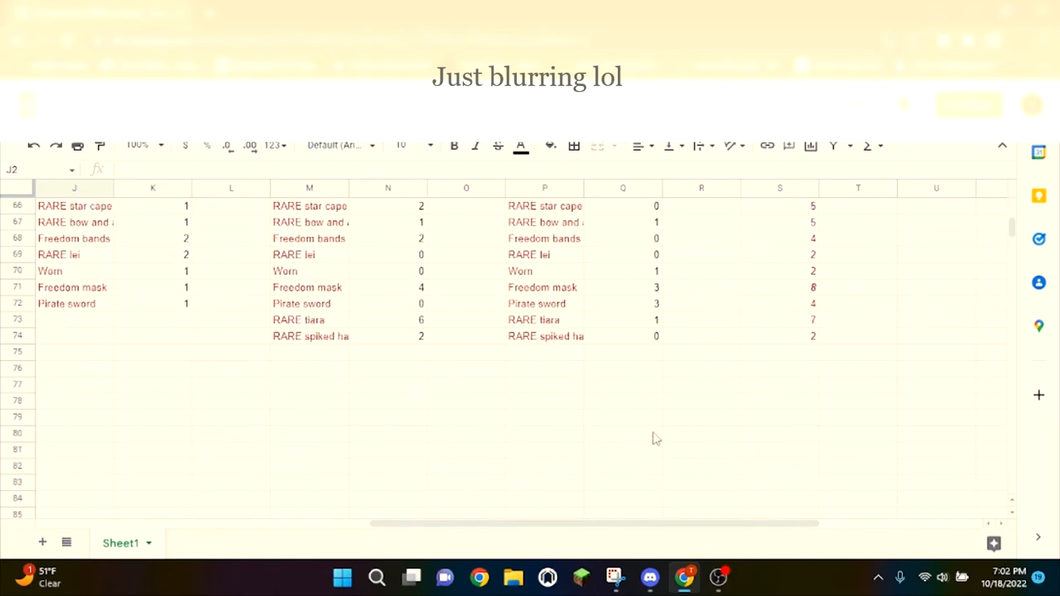
scroll("up", 3)
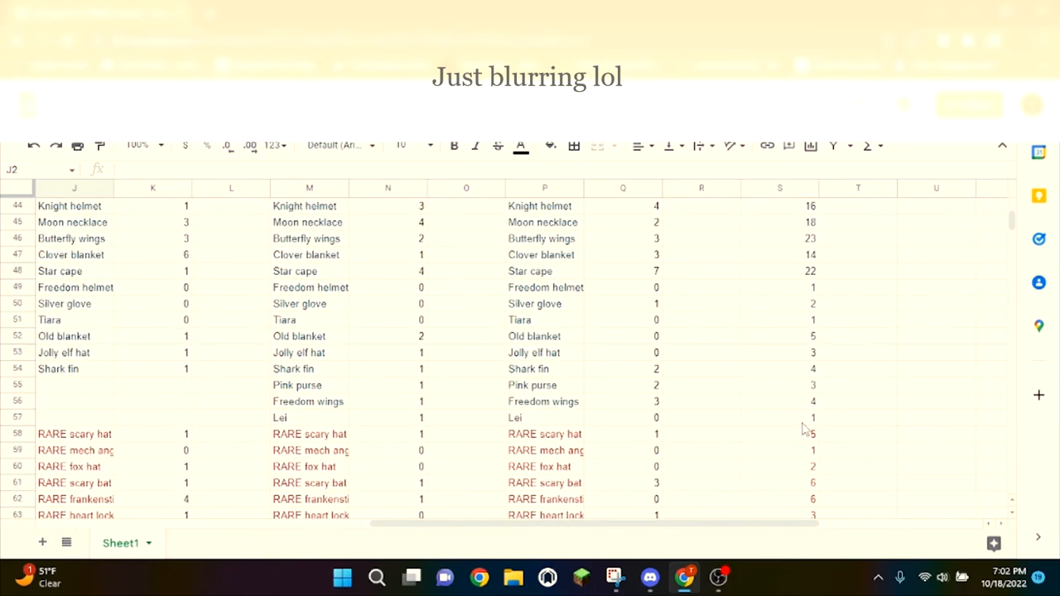
scroll("up", 3)
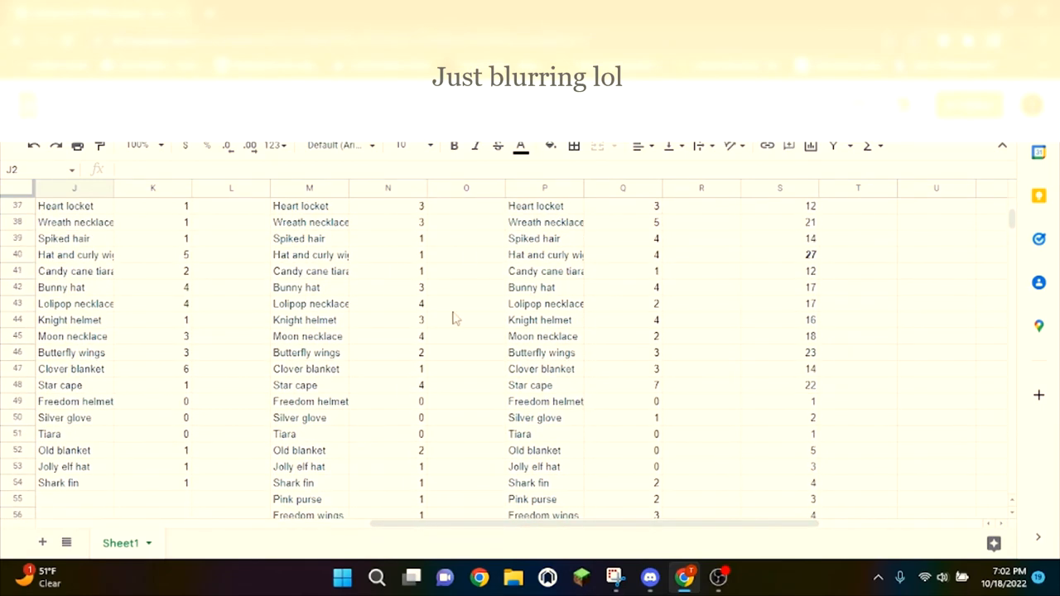
scroll("up", 3)
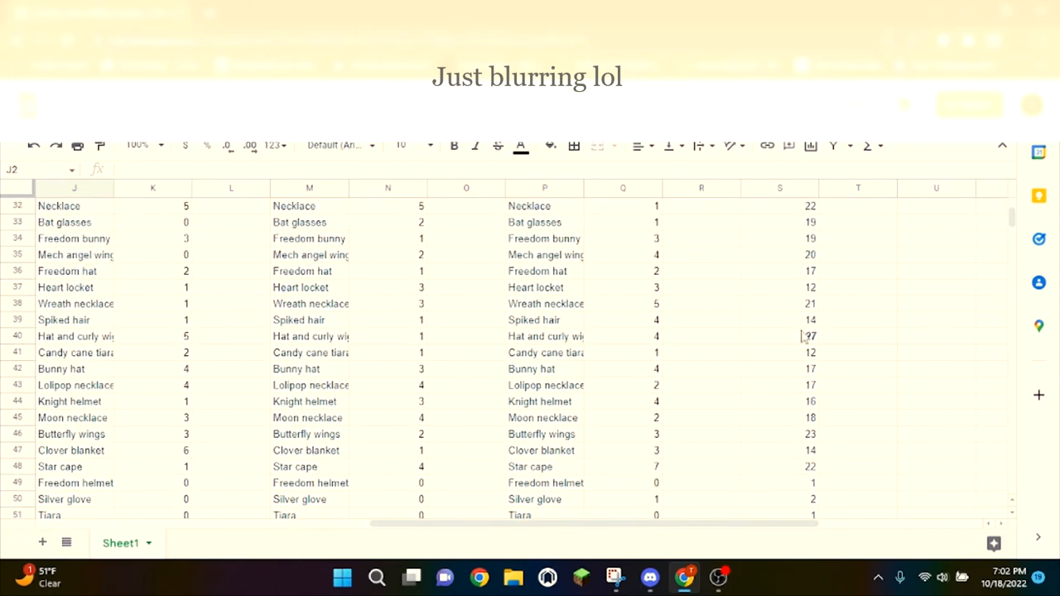
left_click(779, 335)
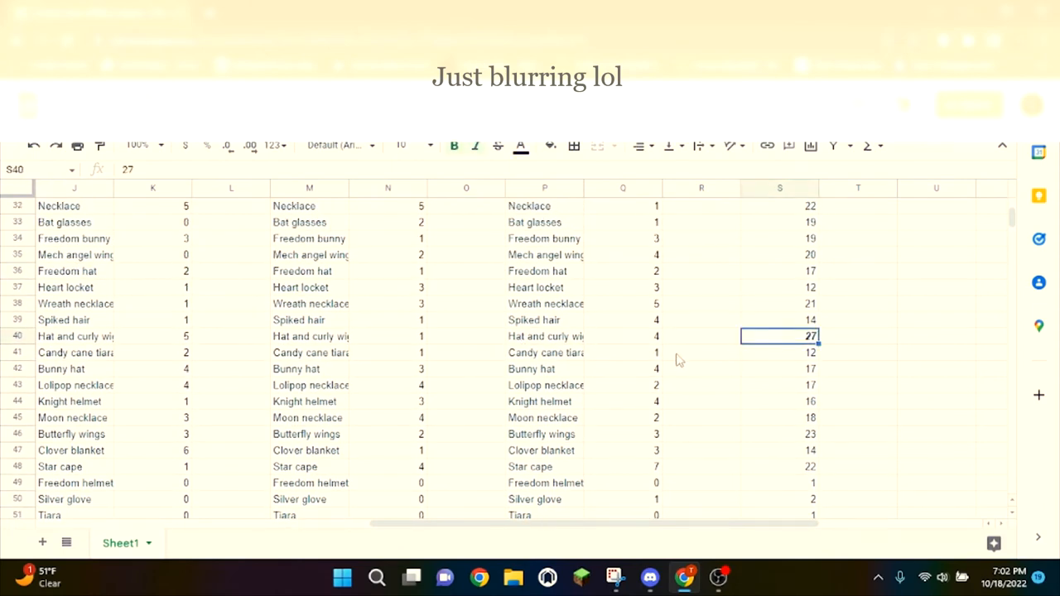
scroll("down", 3)
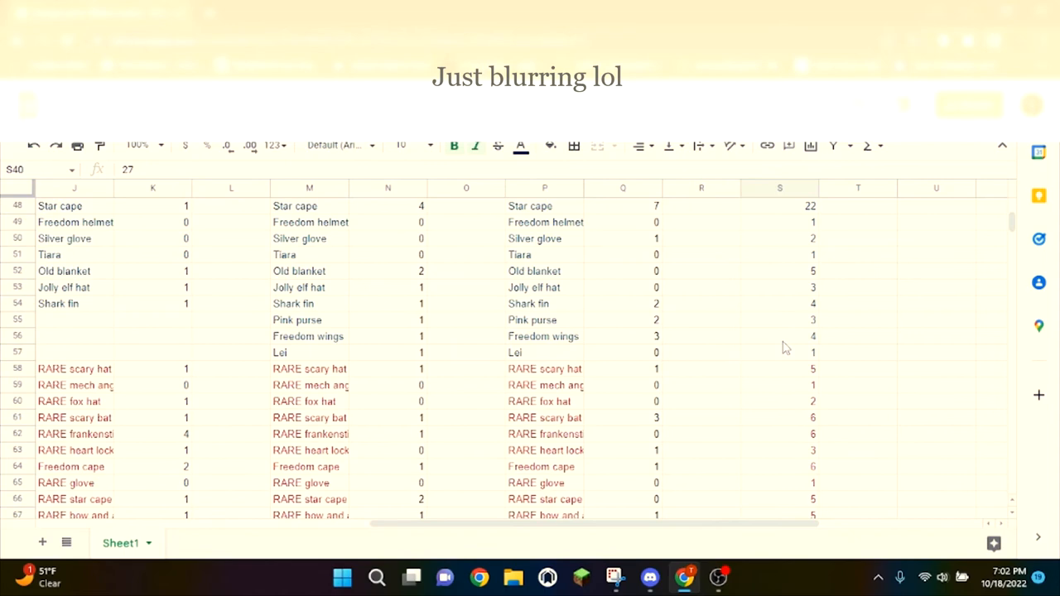
scroll("down", 3)
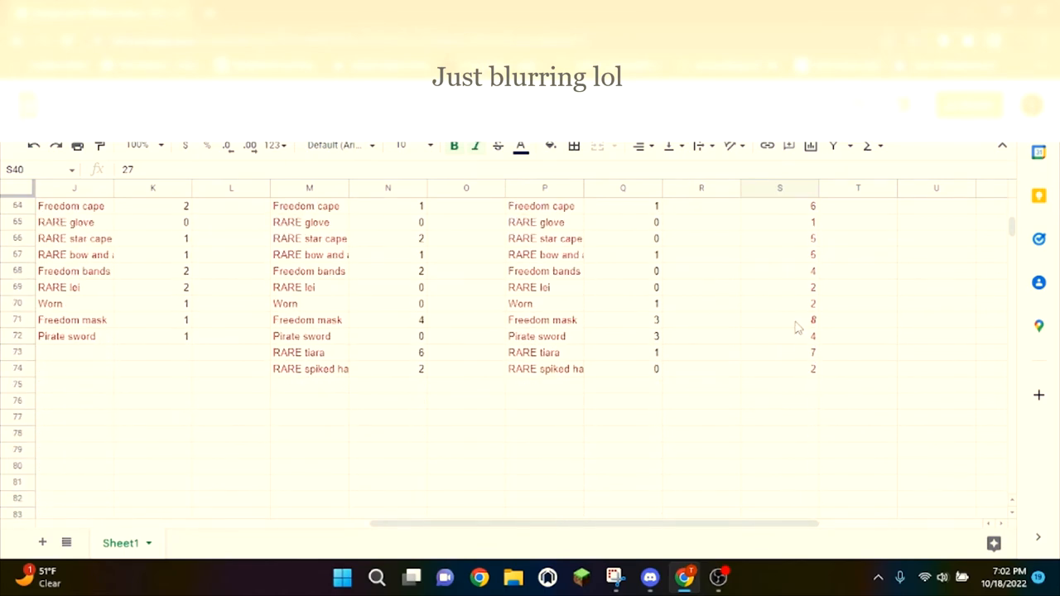
left_click(779, 319)
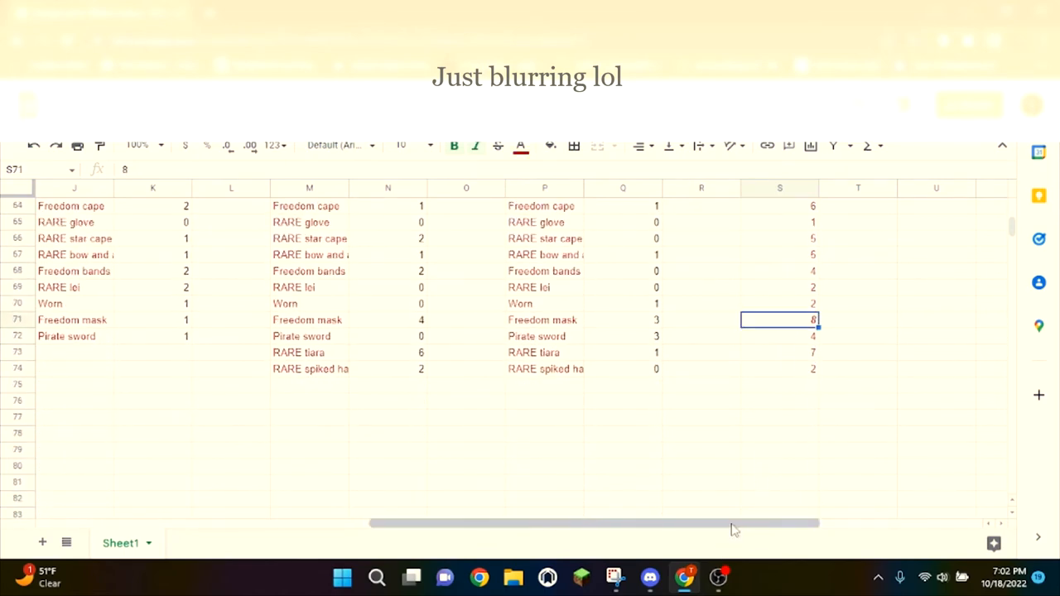
left_click_drag(732, 523, 397, 524)
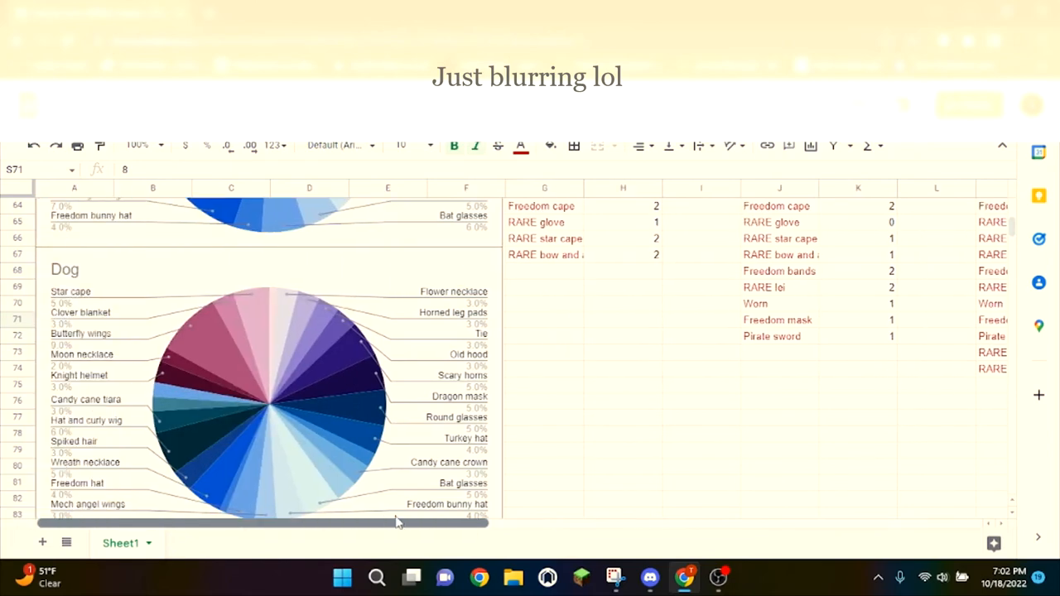
scroll("up", 3)
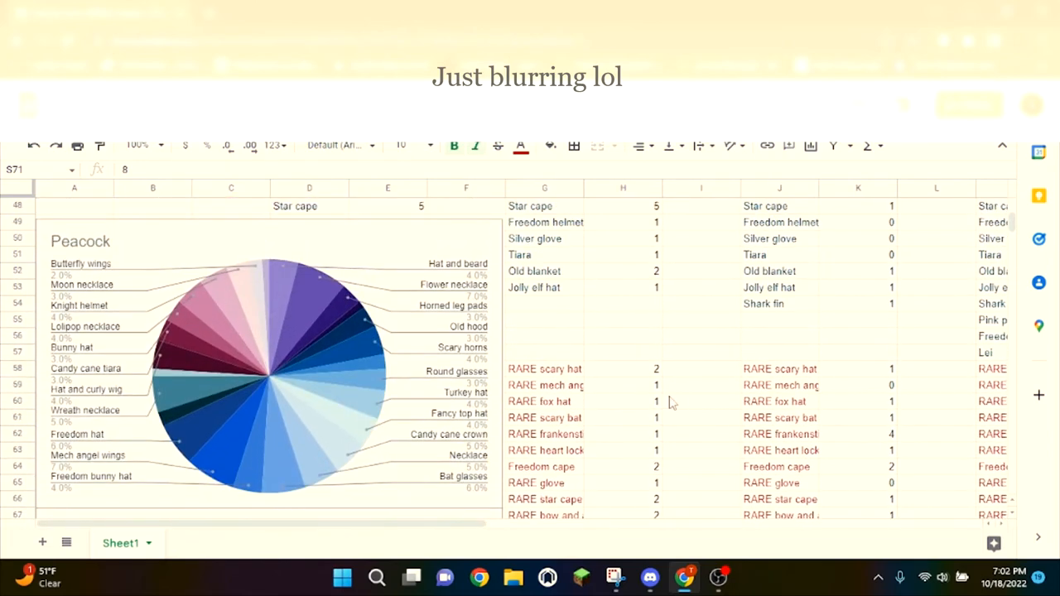
mouse_move(679, 403)
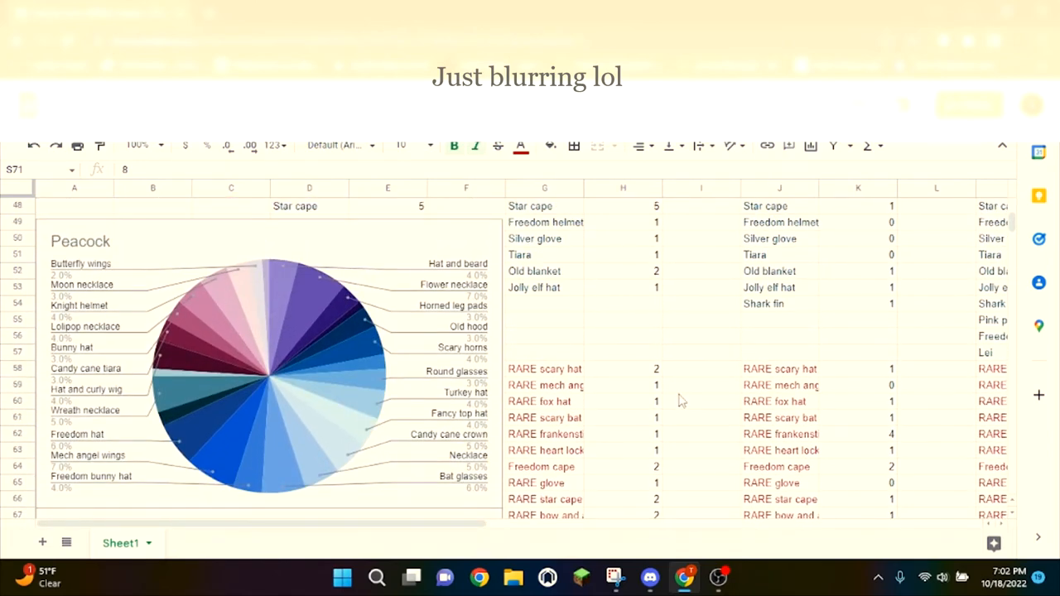
scroll("up", 3)
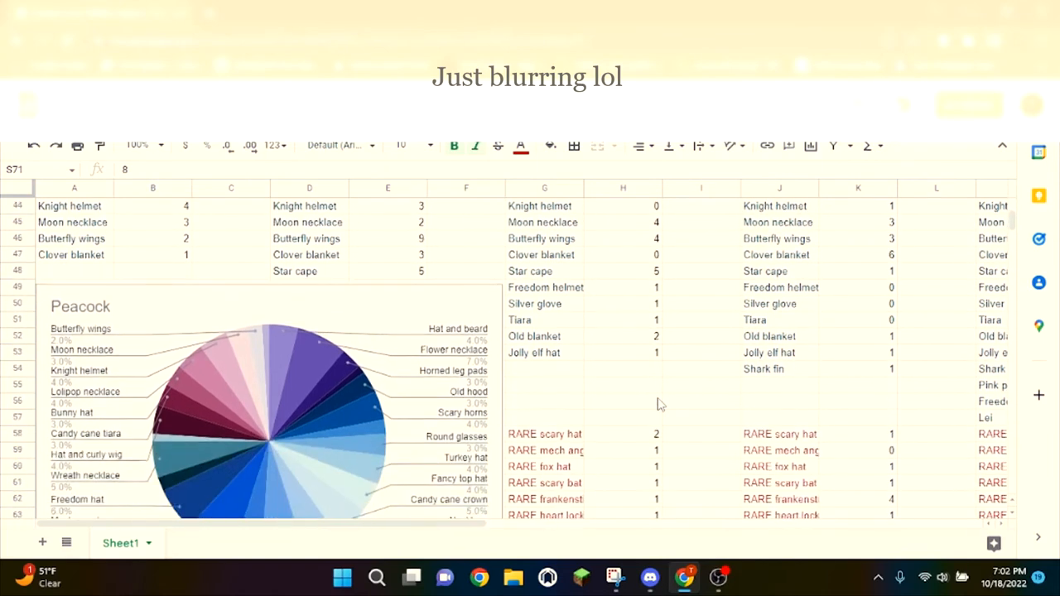
scroll("down", 3)
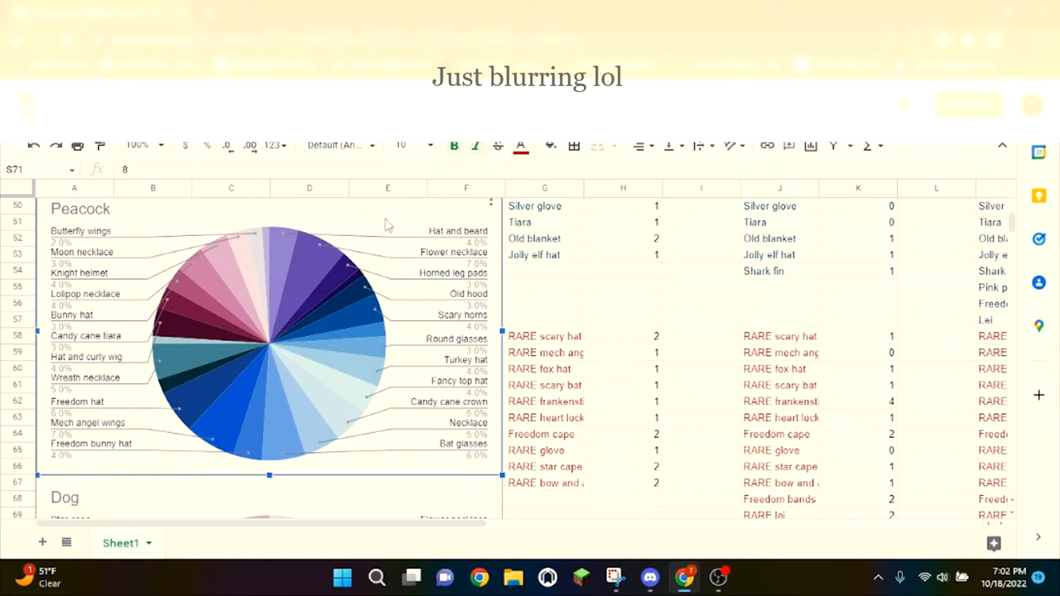
mouse_move(330, 275)
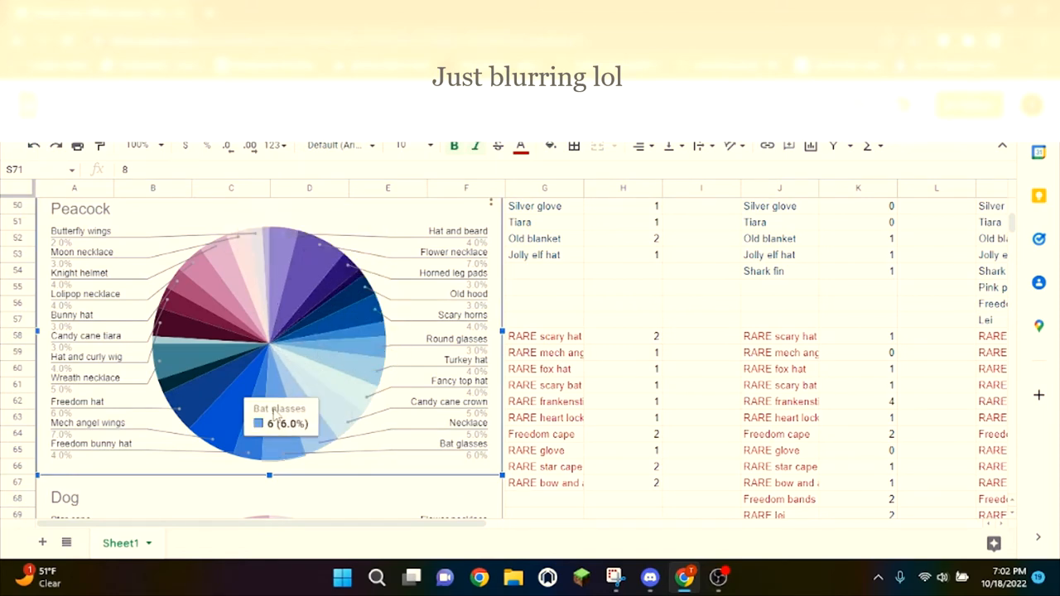
mouse_move(232, 290)
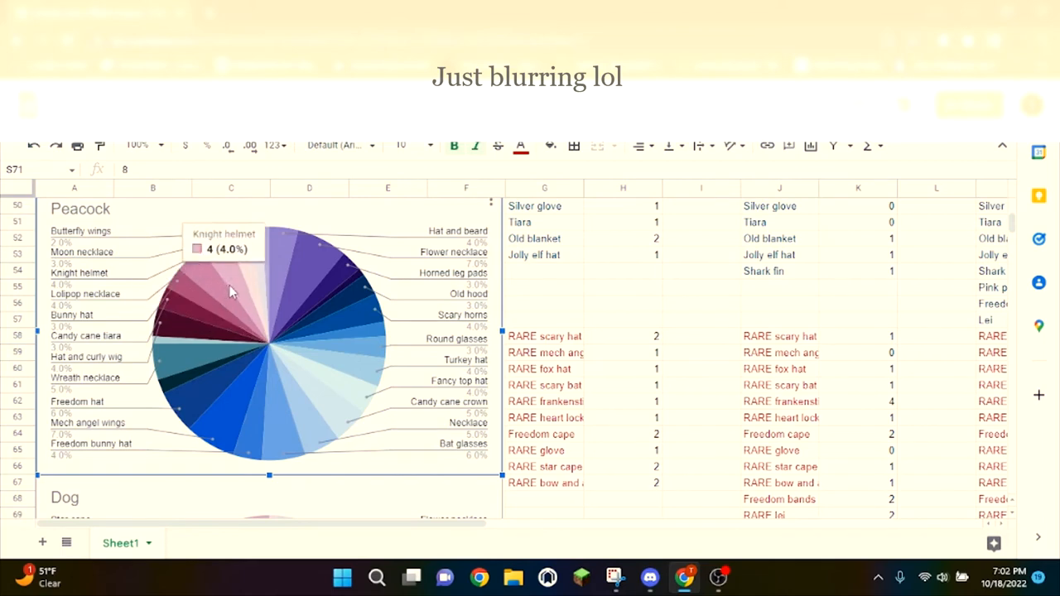
scroll("down", 3)
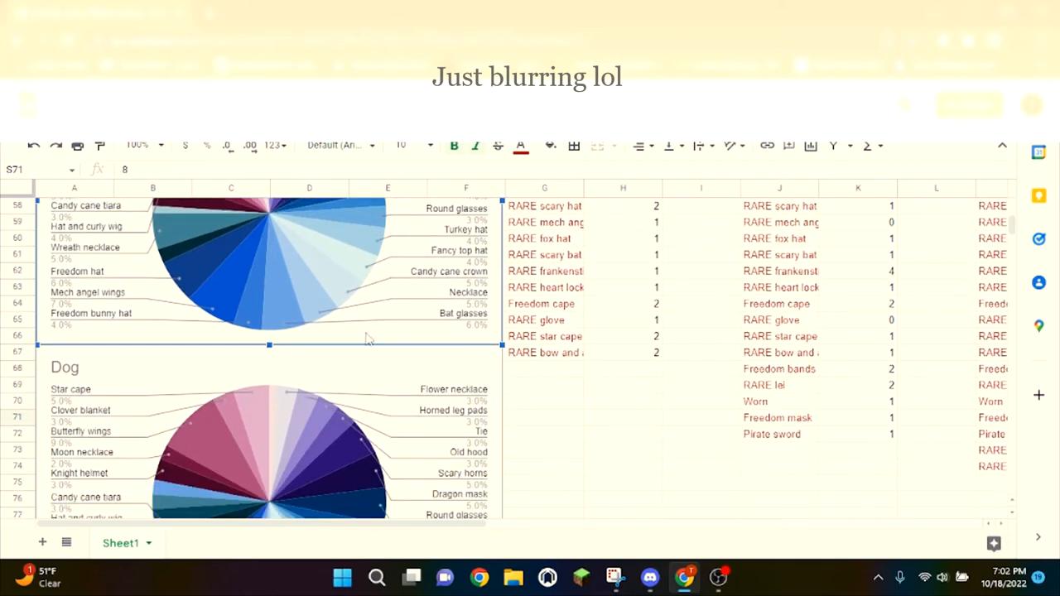
scroll("down", 3)
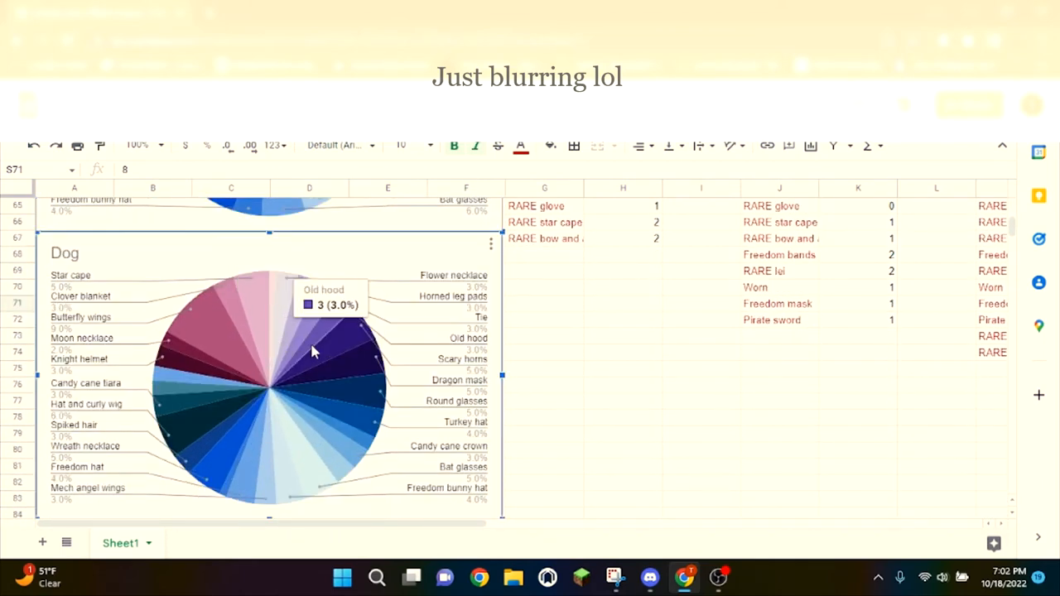
mouse_move(273, 464)
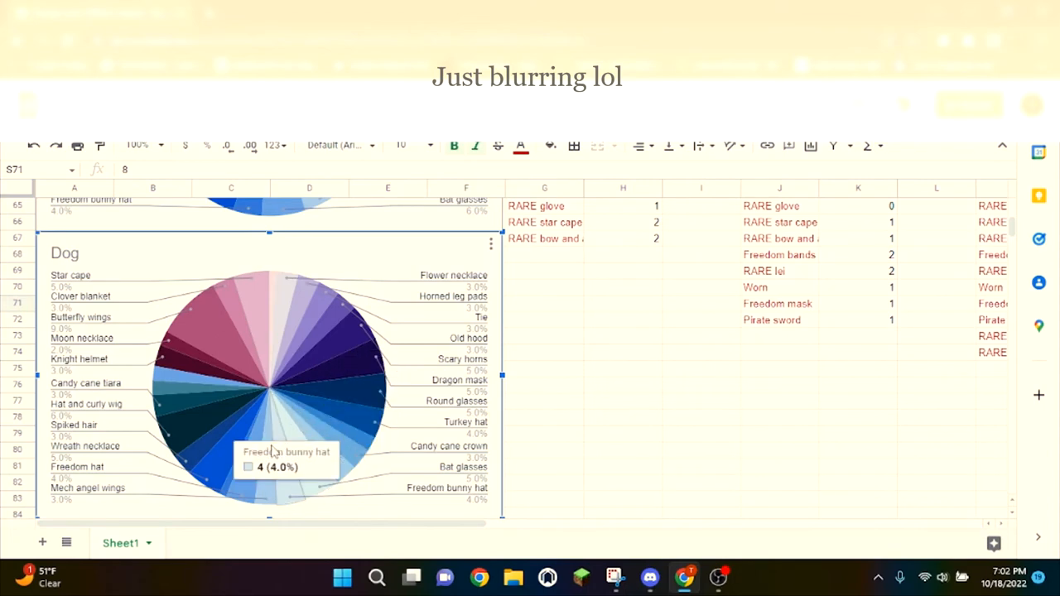
mouse_move(280, 333)
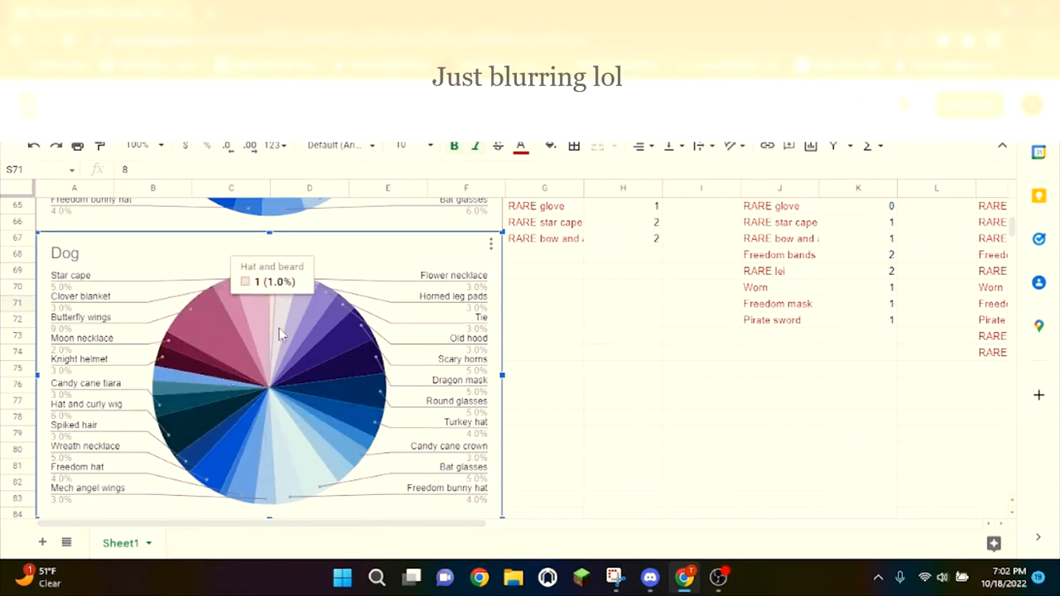
scroll("down", 3)
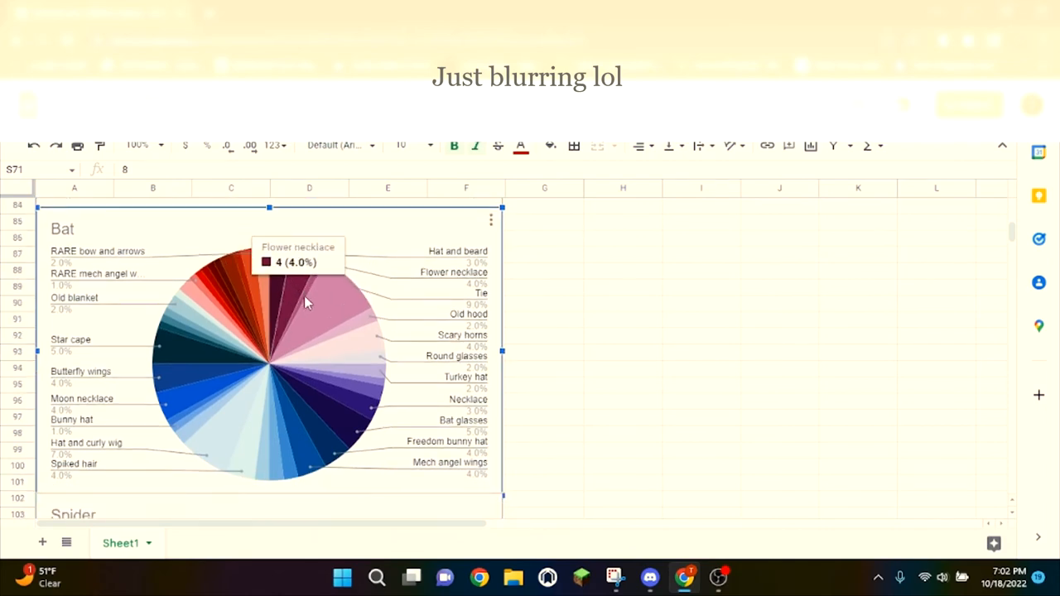
mouse_move(312, 427)
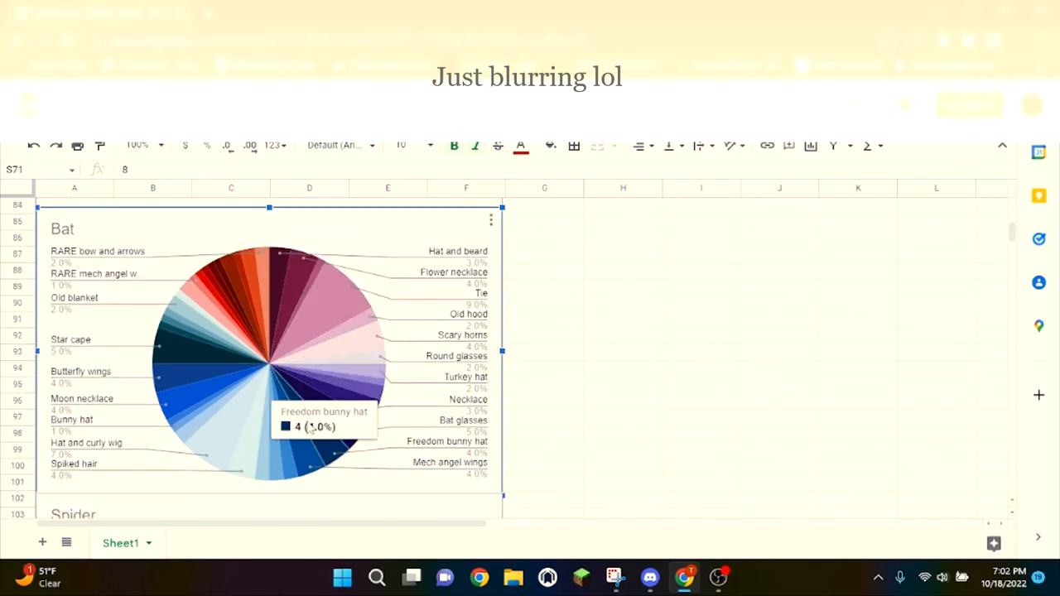
mouse_move(235, 323)
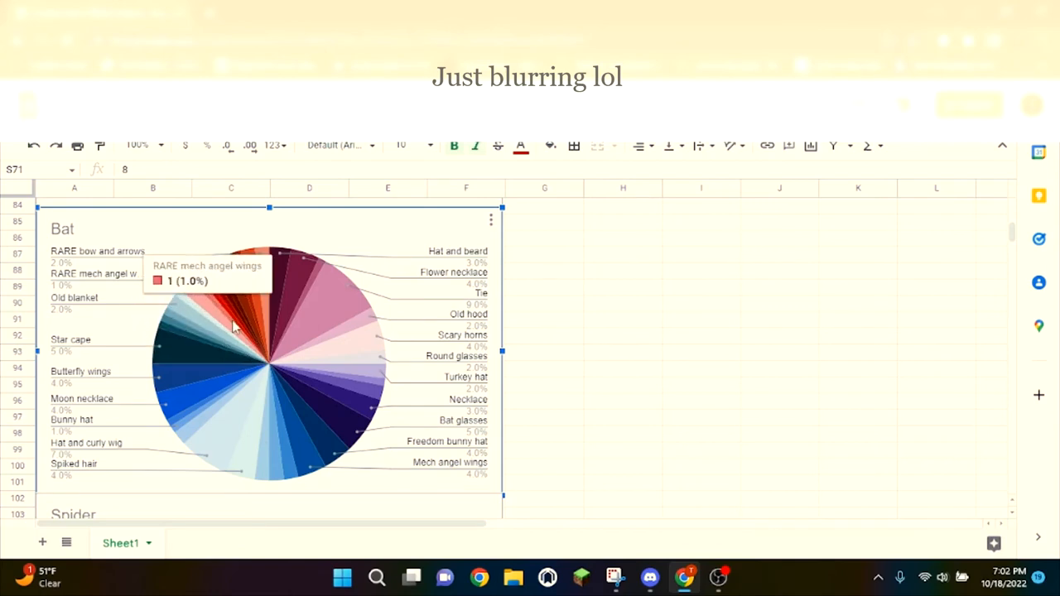
scroll("down", 3)
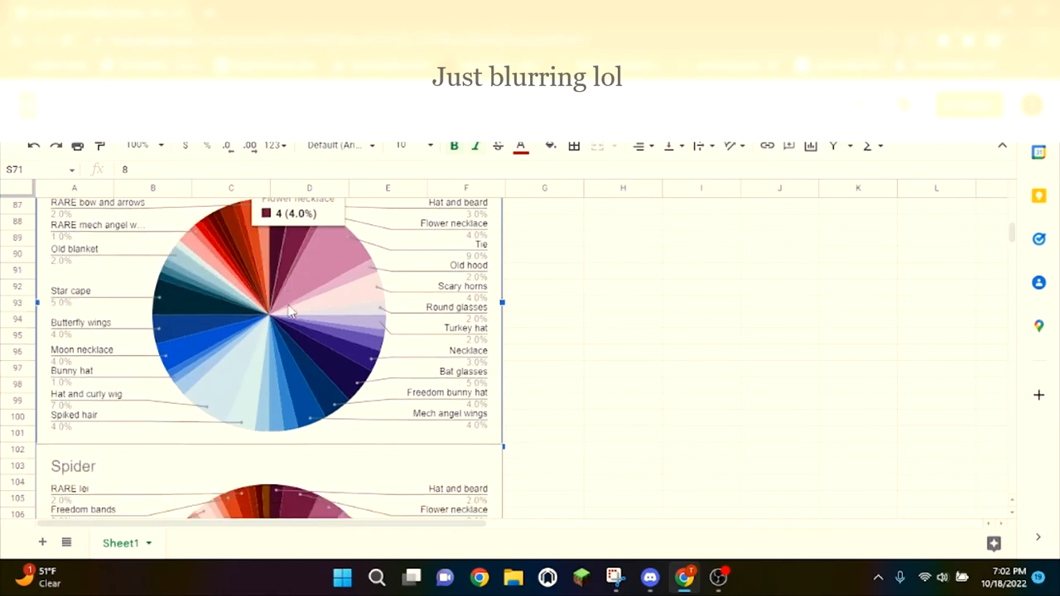
scroll("down", 3)
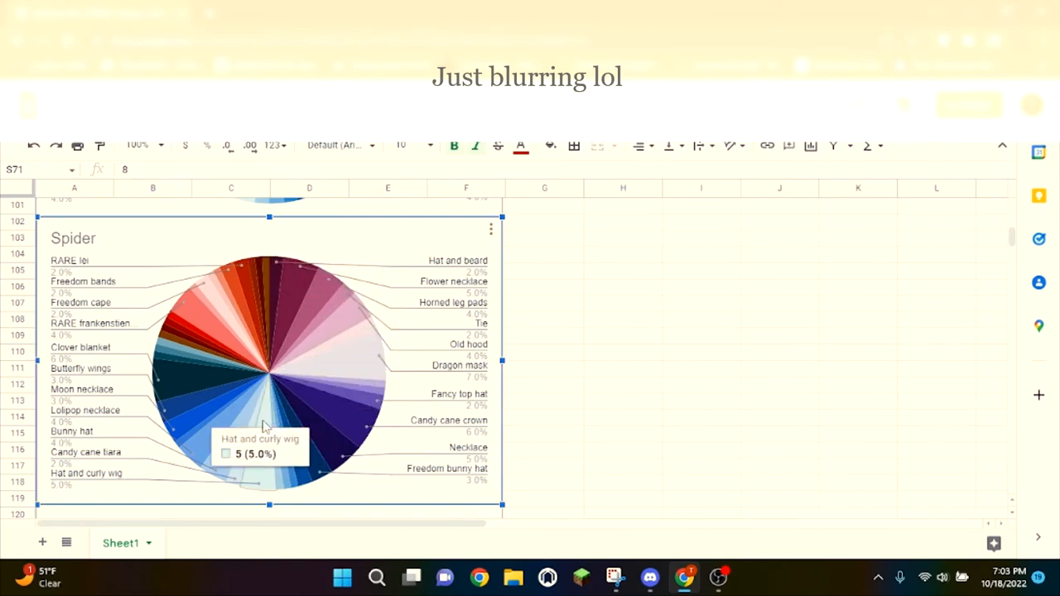
mouse_move(266, 321)
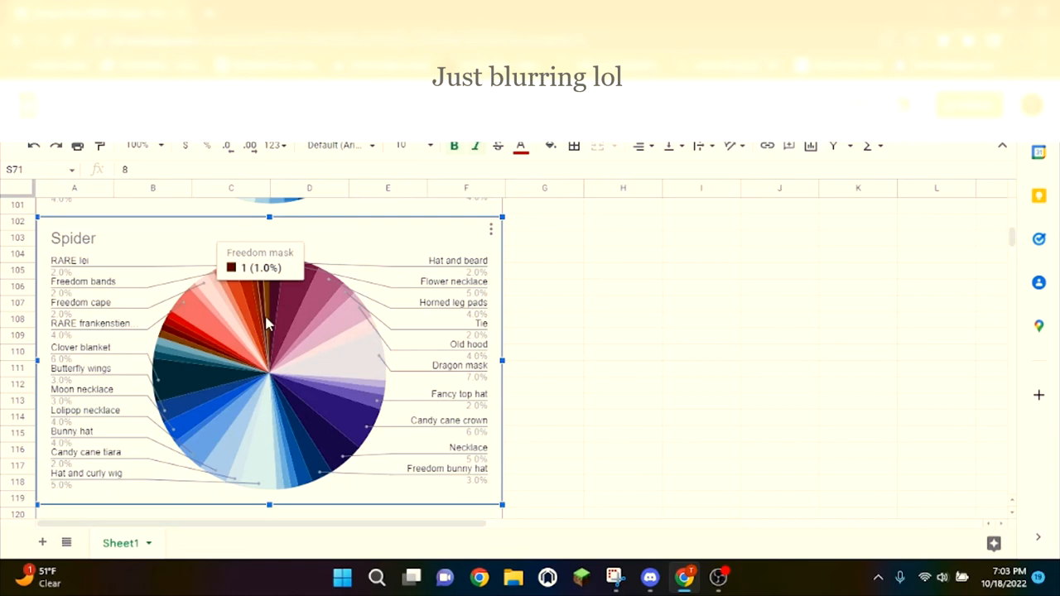
scroll("down", 3)
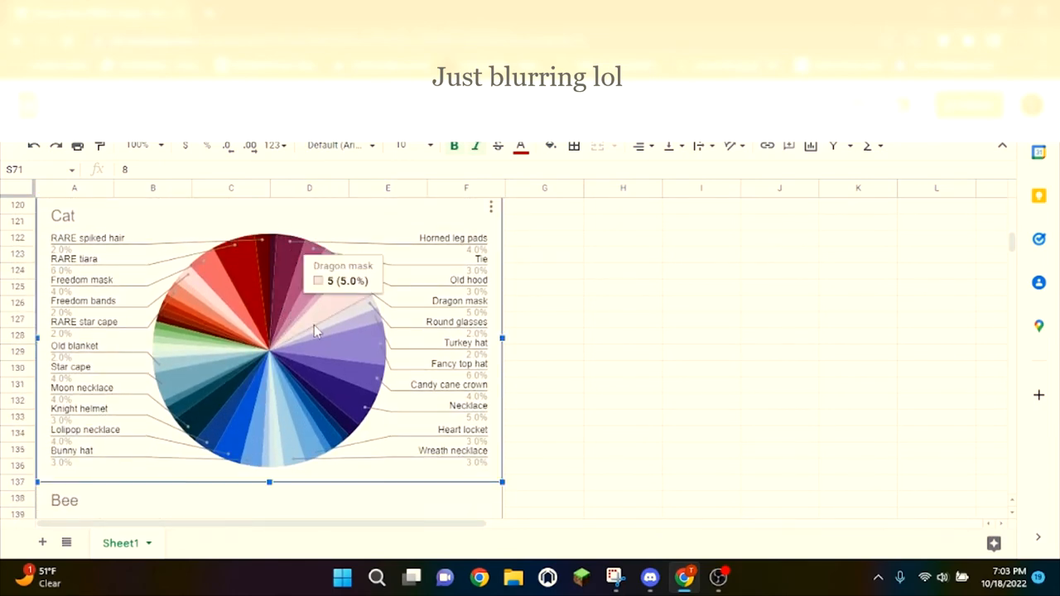
mouse_move(240, 431)
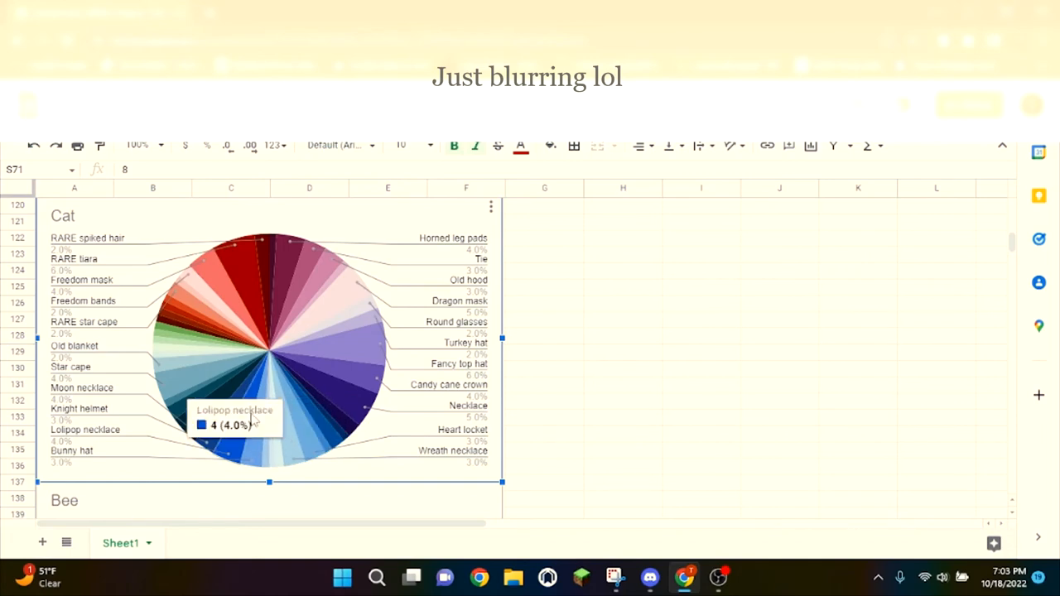
mouse_move(229, 301)
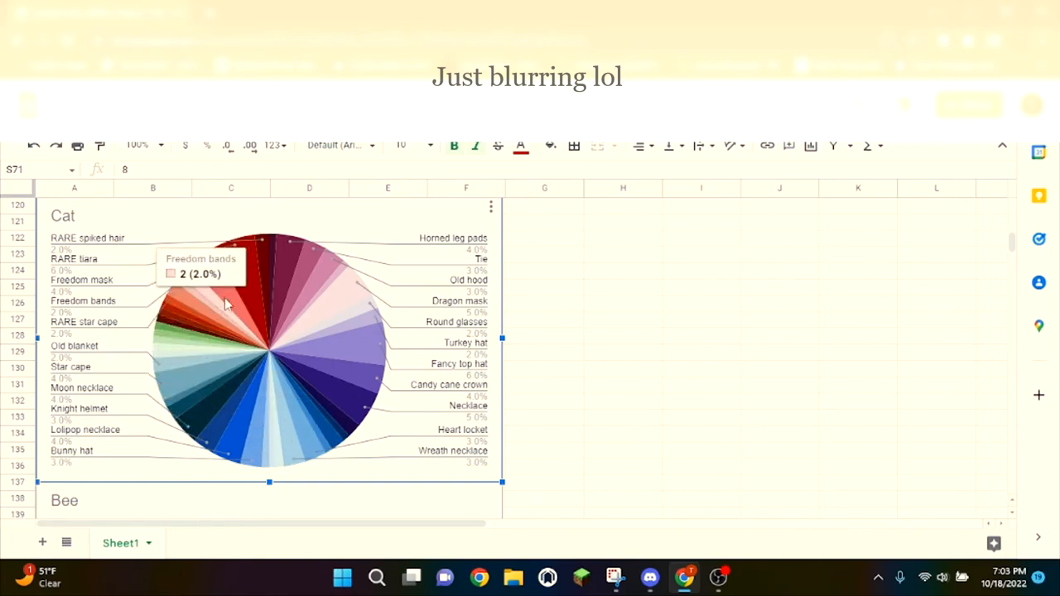
scroll("down", 3)
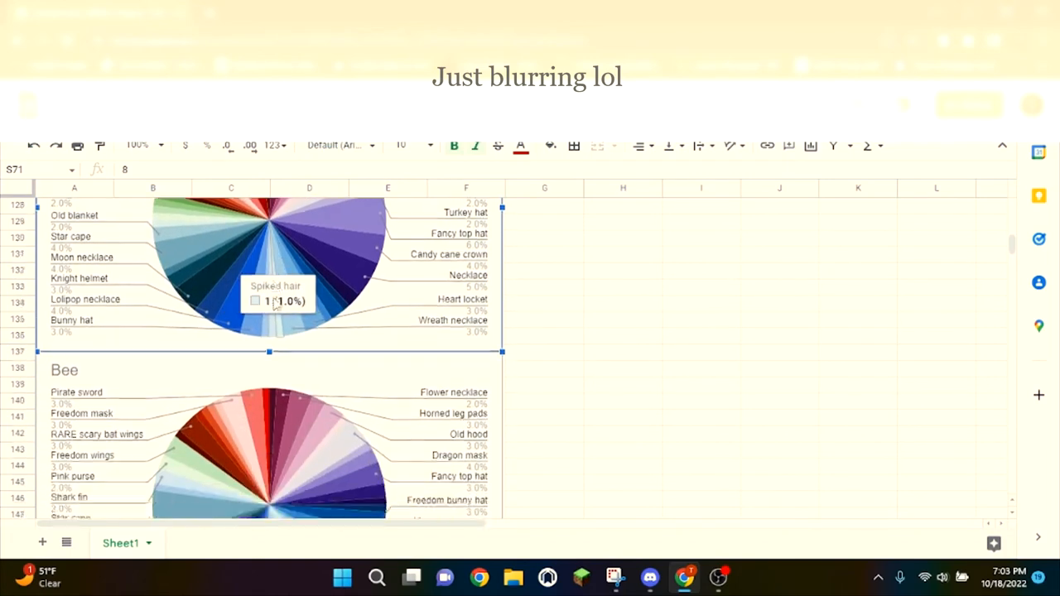
scroll("down", 3)
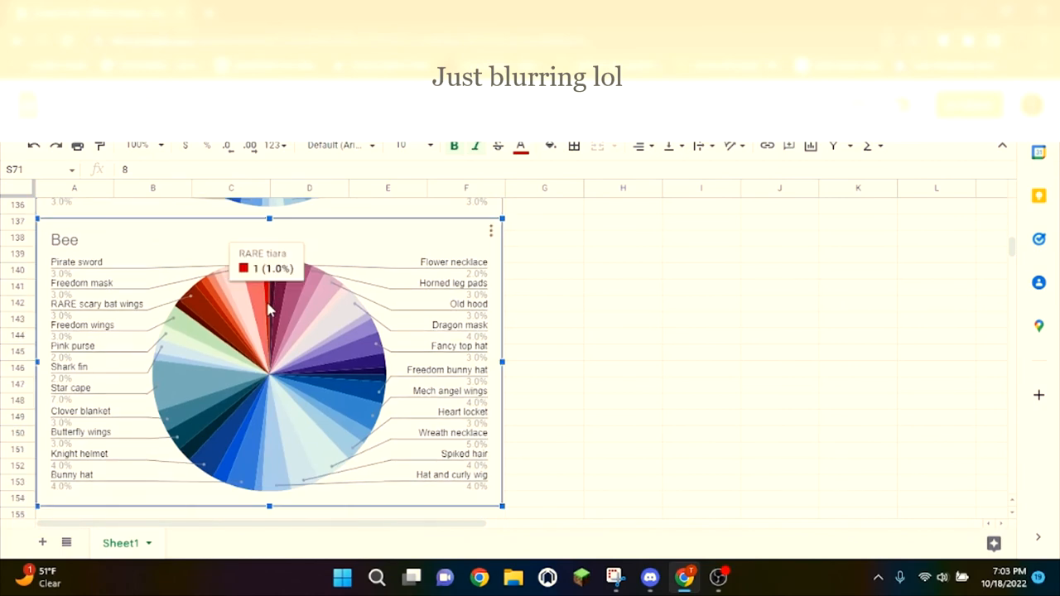
mouse_move(334, 372)
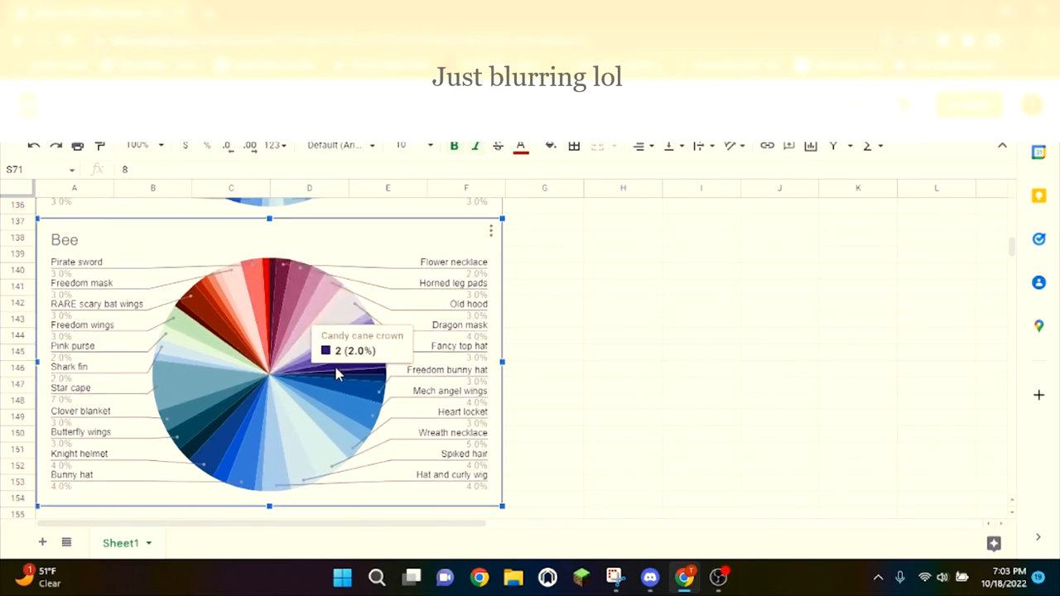
mouse_move(228, 415)
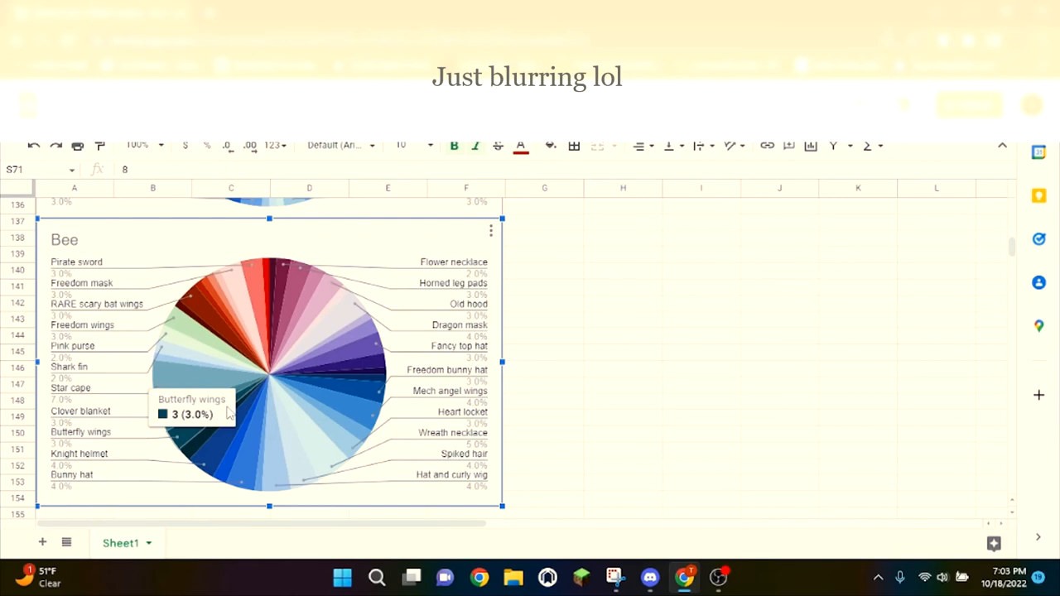
mouse_move(265, 302)
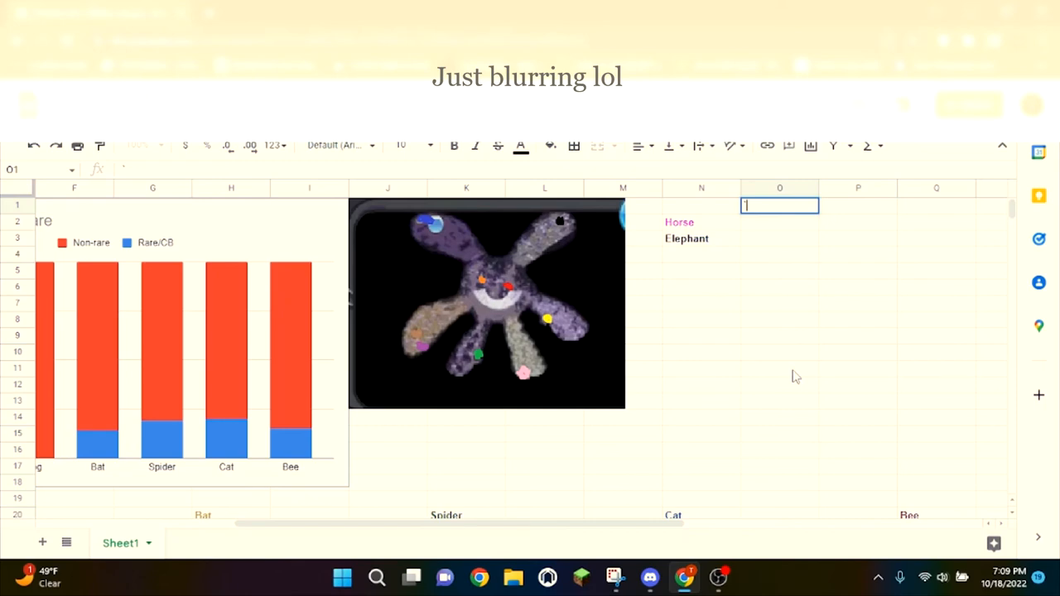
mouse_move(497, 302)
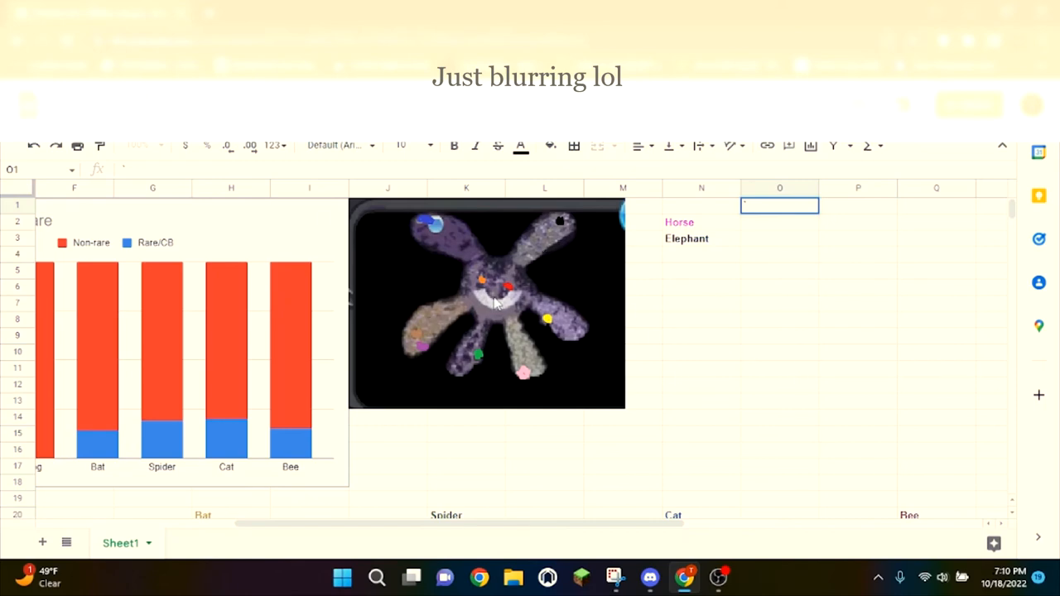
mouse_move(815, 493)
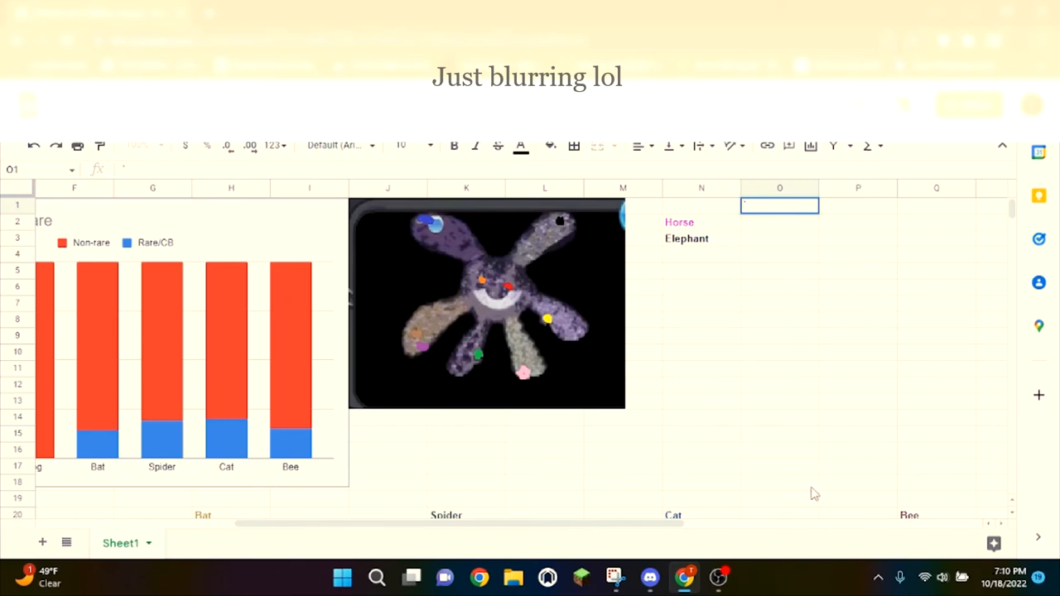
mouse_move(510, 290)
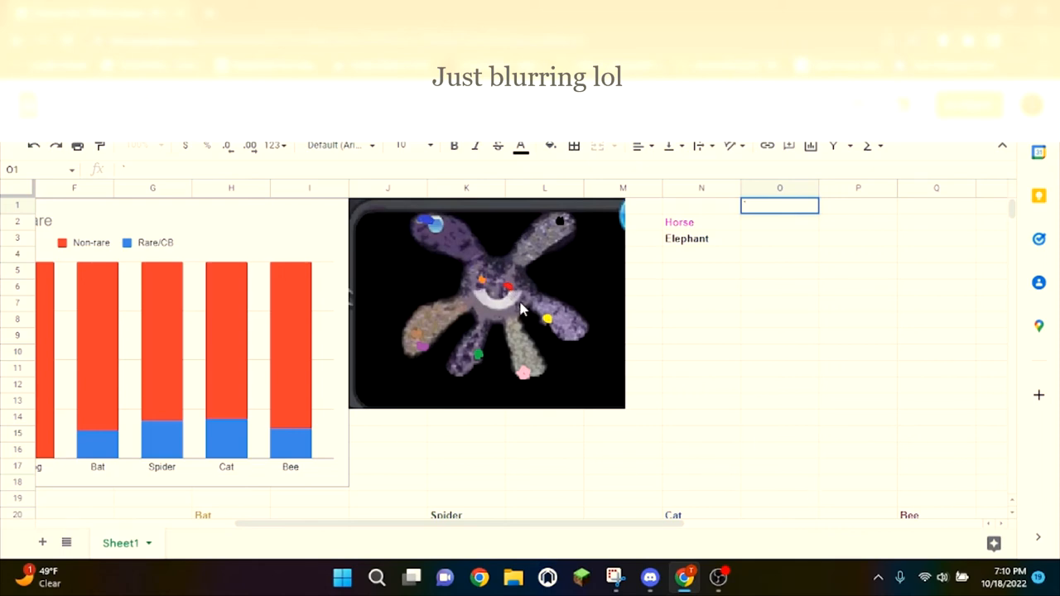
mouse_move(494, 322)
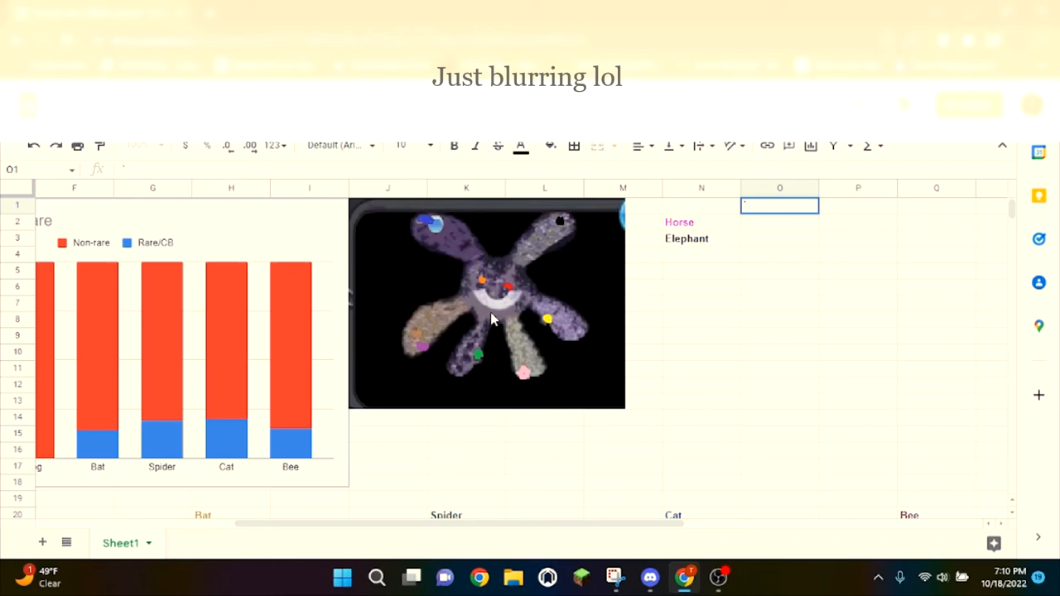
scroll("down", 3)
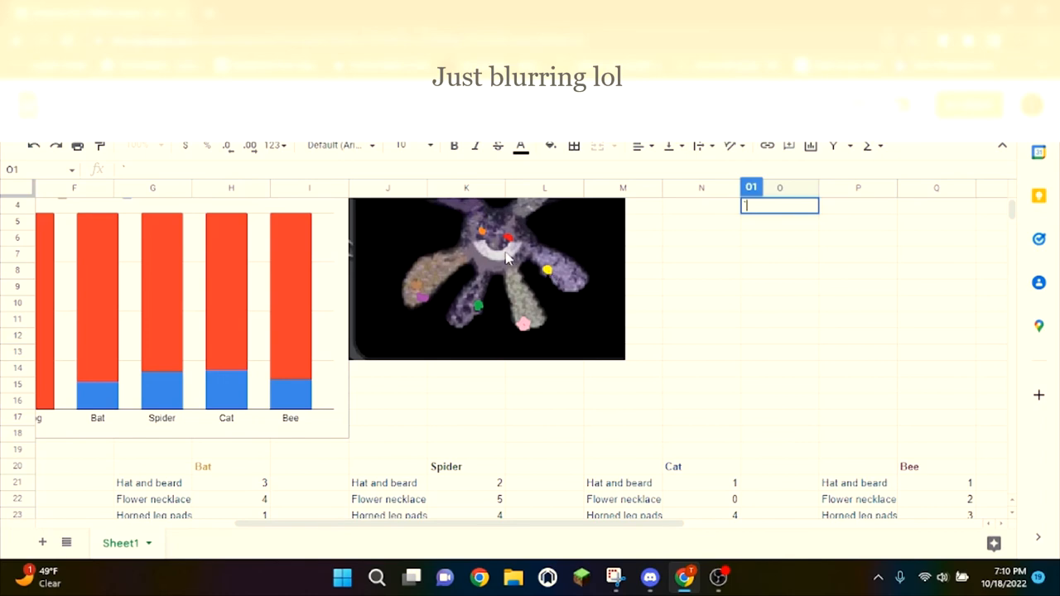
scroll("up", 3)
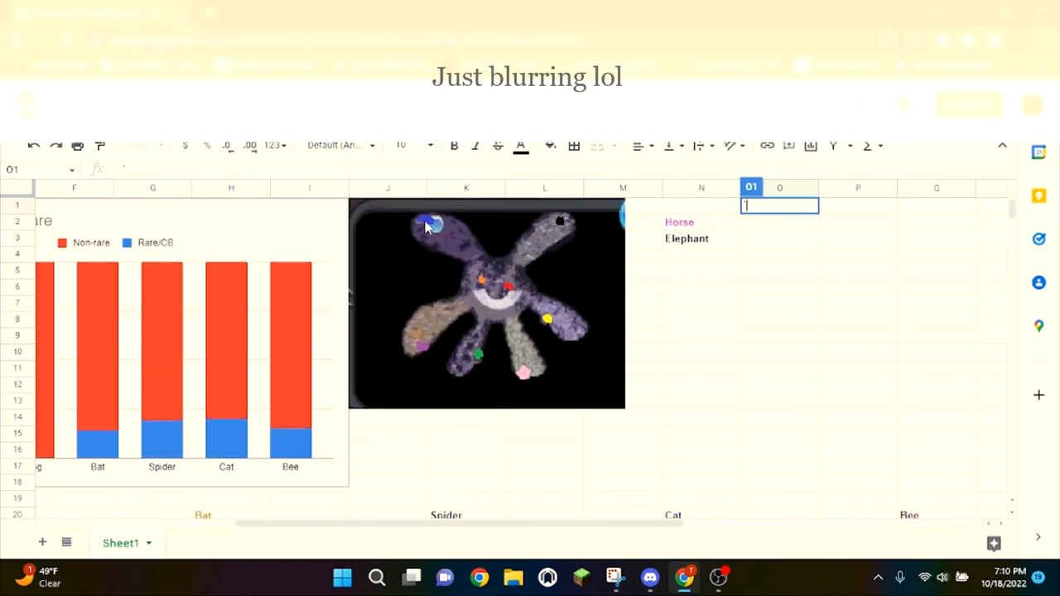
mouse_move(533, 372)
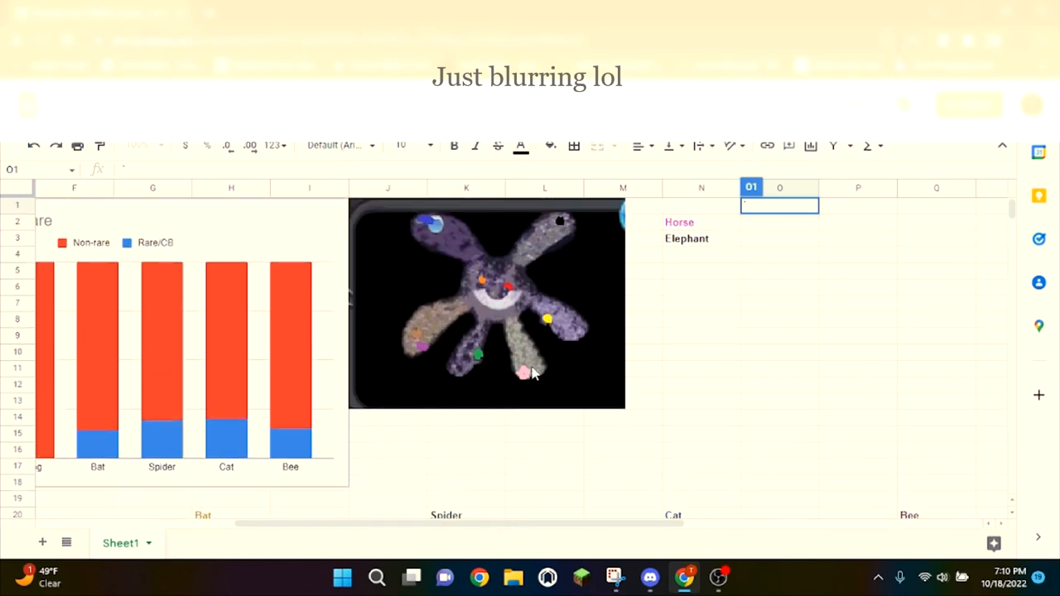
mouse_move(727, 346)
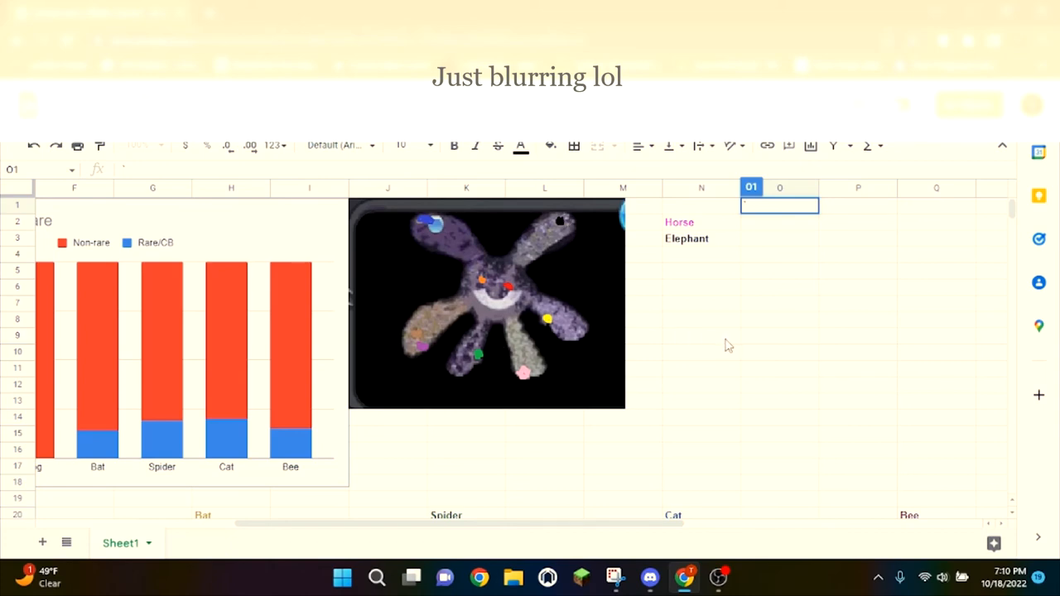